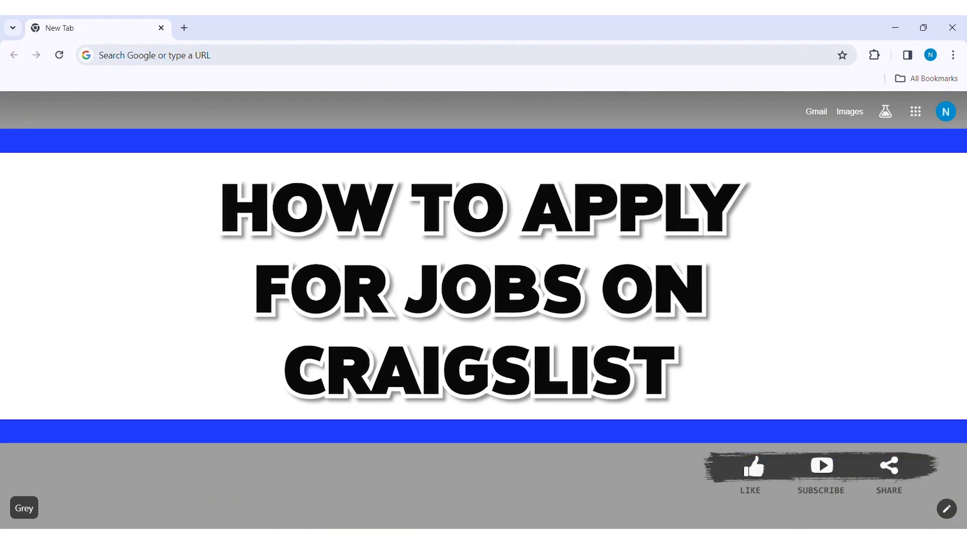
- Navigate Chrome to sfbay.craigslist.org to load the SF bay area Craigslist home page
{"action": "scroll", "scroll_direction": "down", "scroll_amount": 3}
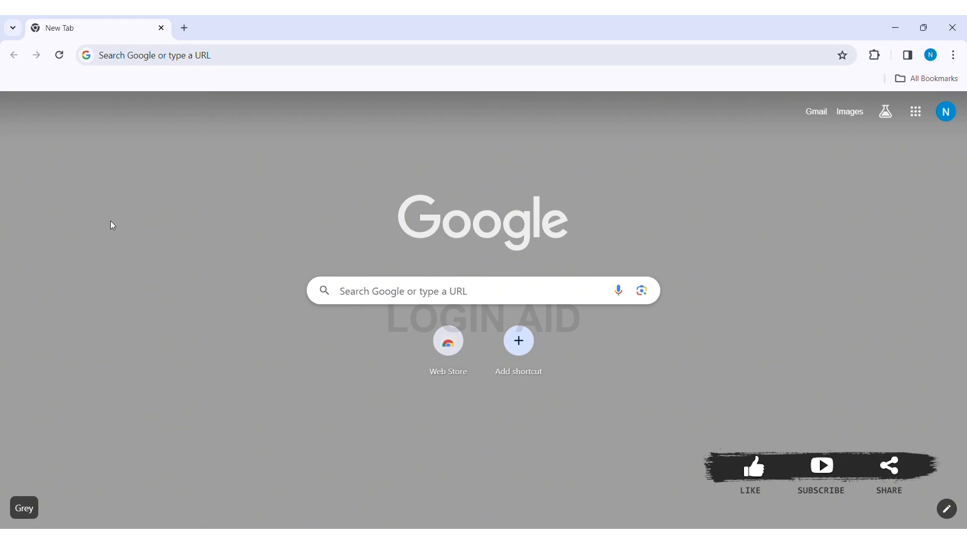
{"action": "type", "text": "sfbay"}
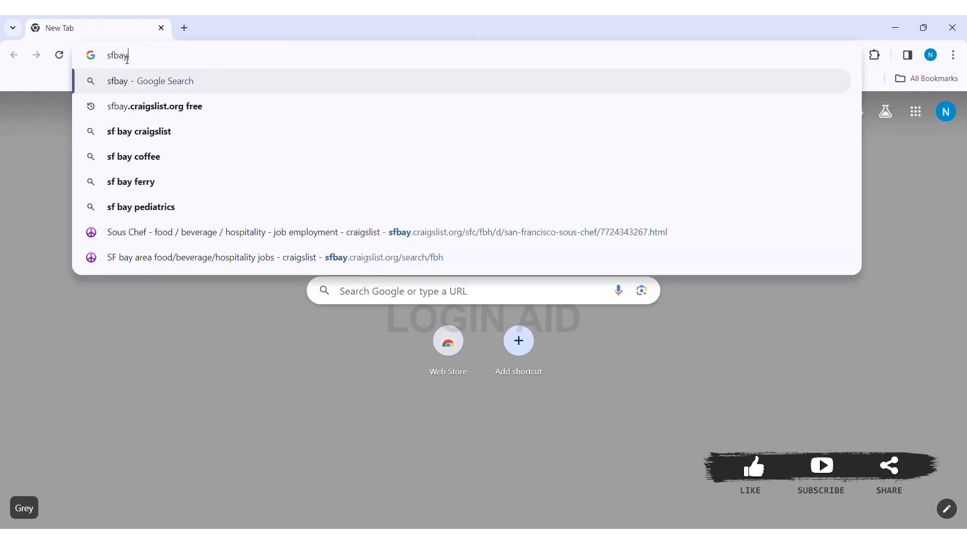
{"action": "type", "text": ".cragi"}
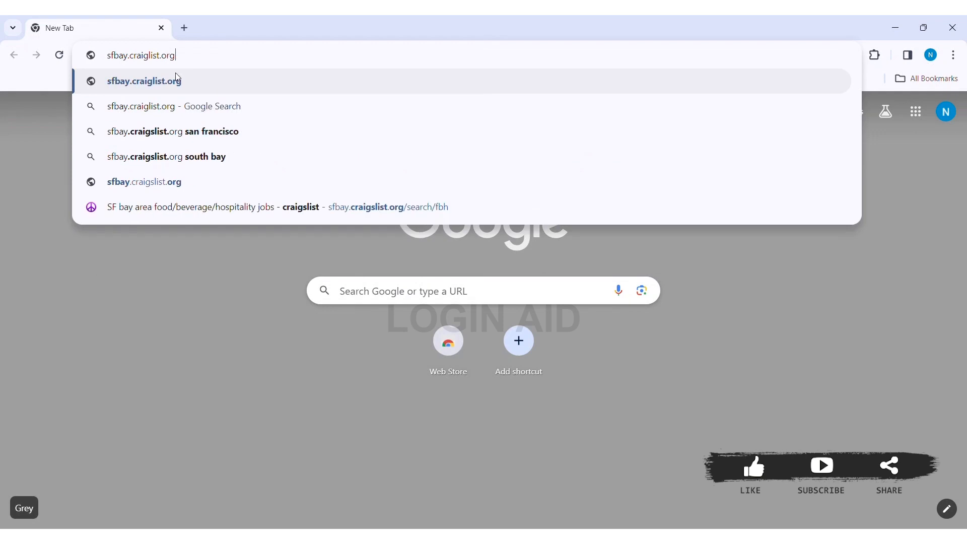
{"action": "key", "text": "Return"}
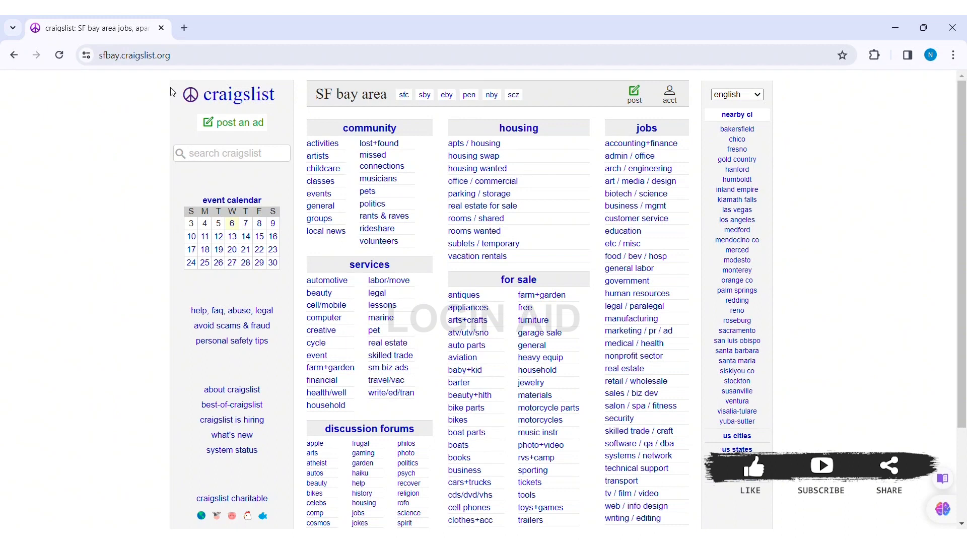
{"action": "mouse_move", "coordinate": [647, 128]}
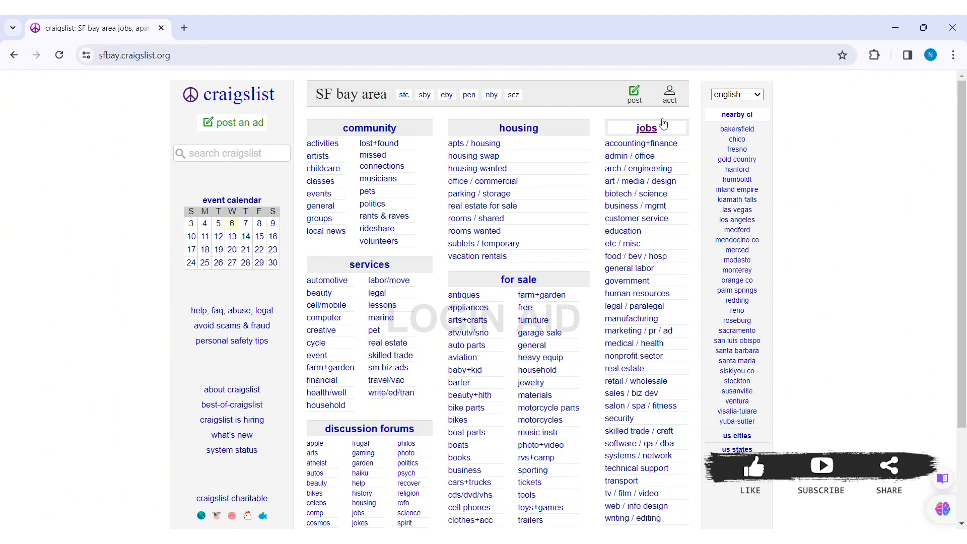
{"action": "mouse_move", "coordinate": [172, 92]}
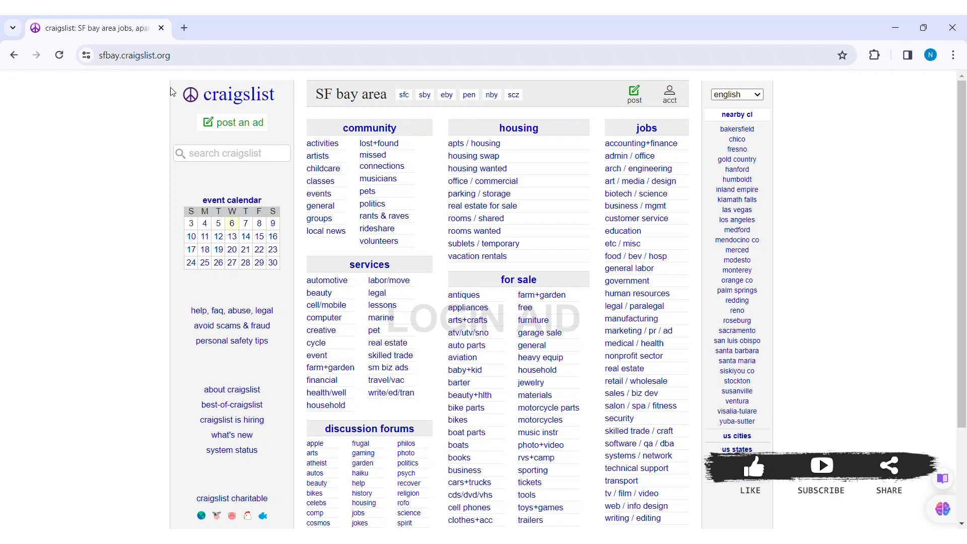
{"action": "mouse_move", "coordinate": [624, 147]}
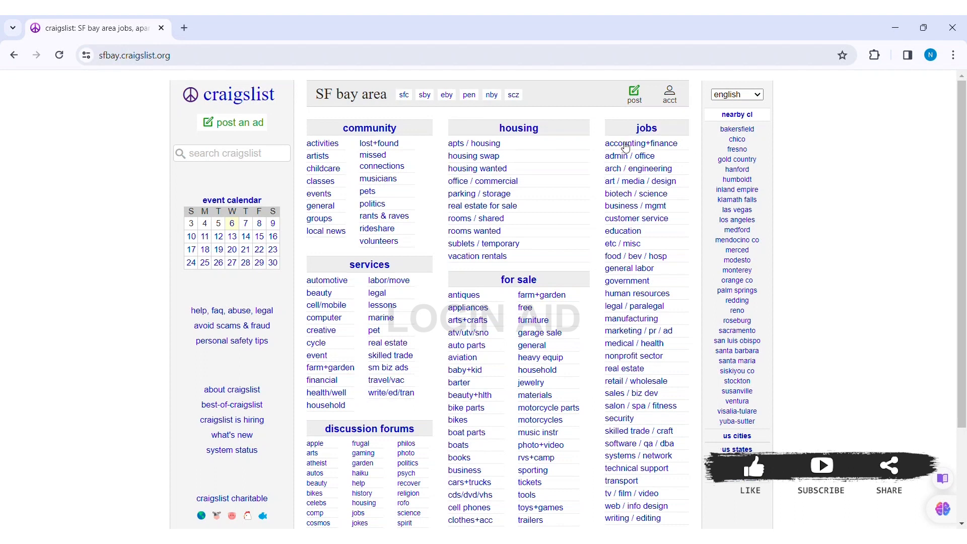
{"action": "mouse_move", "coordinate": [648, 130]}
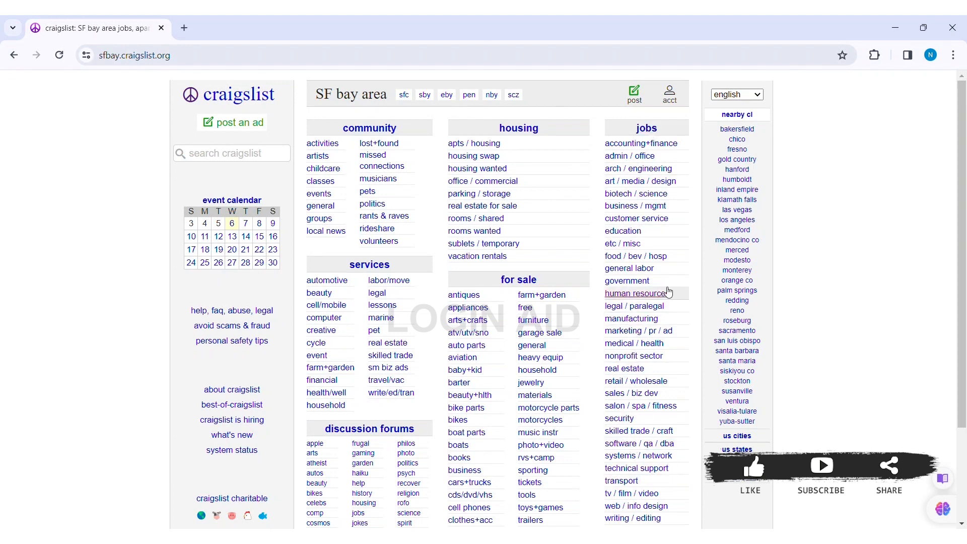
{"action": "mouse_move", "coordinate": [622, 231]}
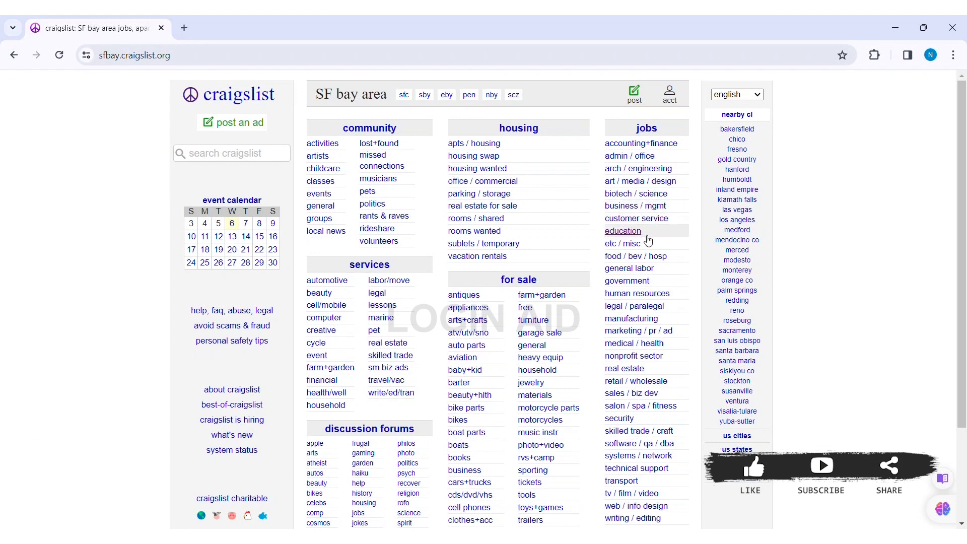
- Go to the education listings under the jobs column of the home page
{"action": "left_click", "coordinate": [622, 231]}
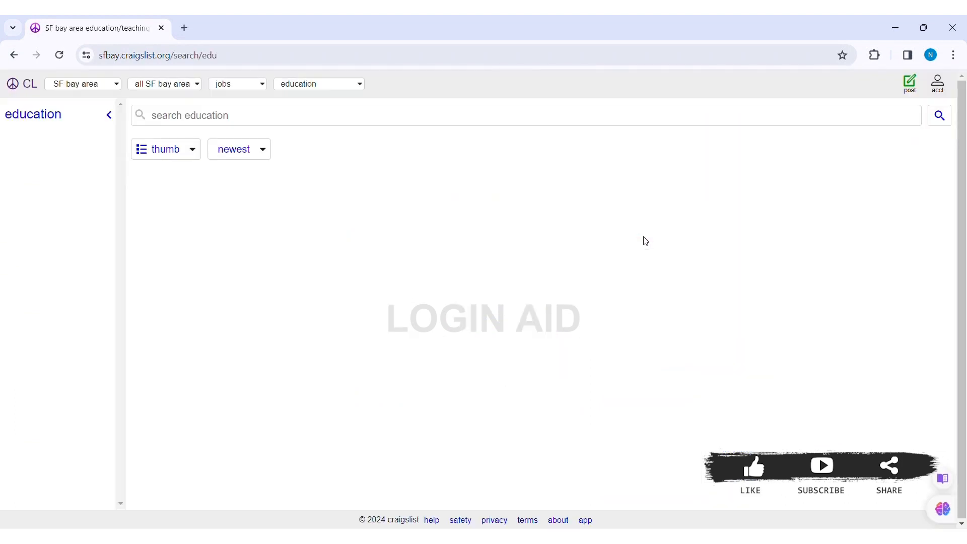
- Browse the education results and open the 'Instructor / Bilingual Spanish Contractors License Law (San Jose)' post
{"action": "left_click", "coordinate": [937, 115]}
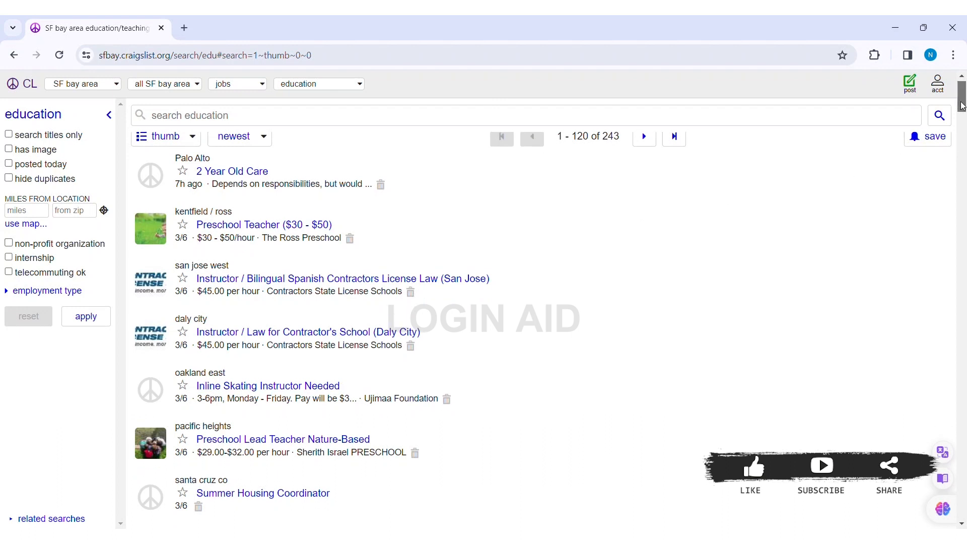
{"action": "scroll", "scroll_direction": "down", "scroll_amount": 3}
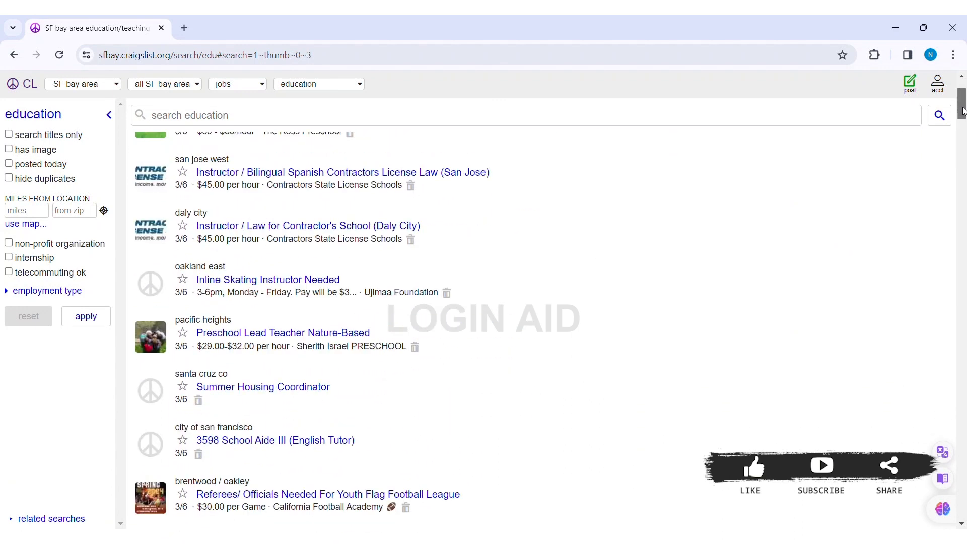
{"action": "scroll", "scroll_direction": "up", "scroll_amount": 3}
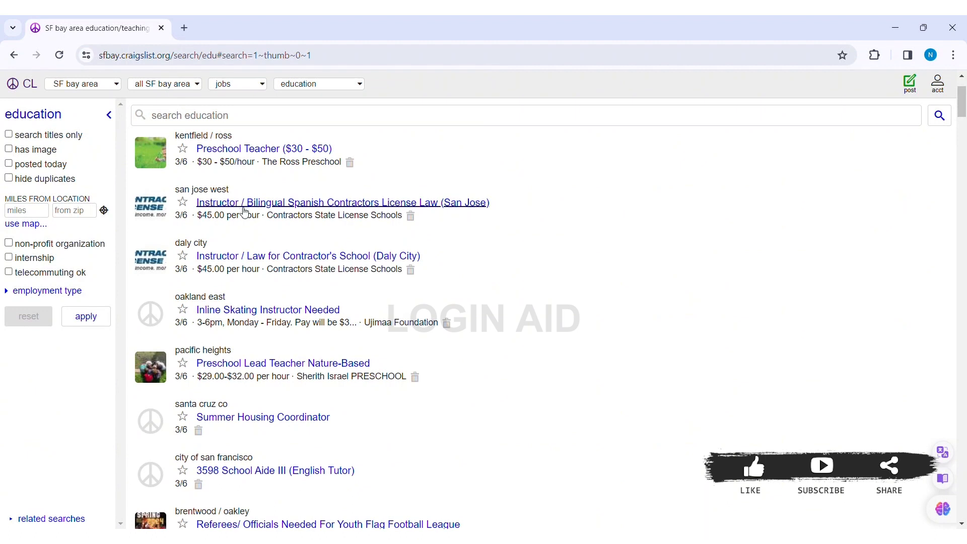
{"action": "left_click", "coordinate": [341, 202]}
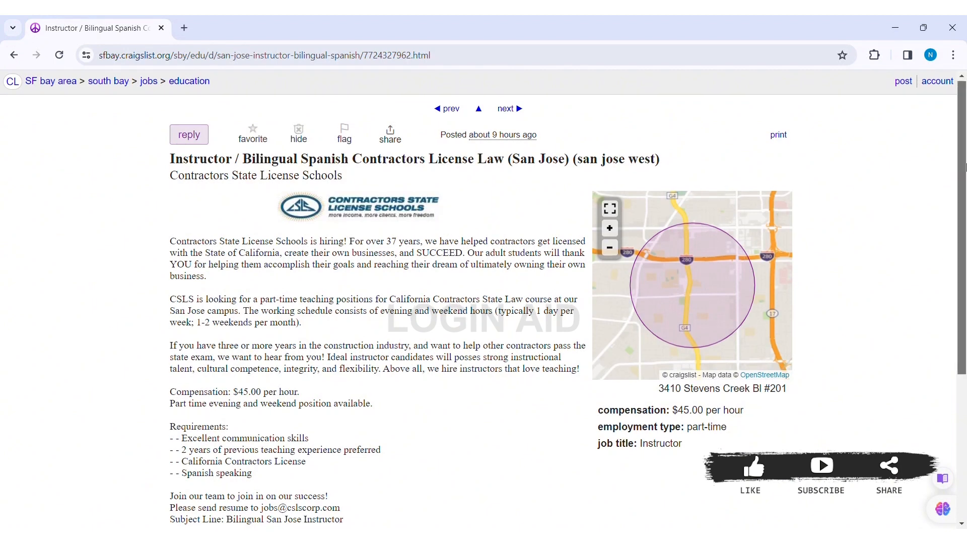
{"action": "scroll", "scroll_direction": "down", "scroll_amount": 3}
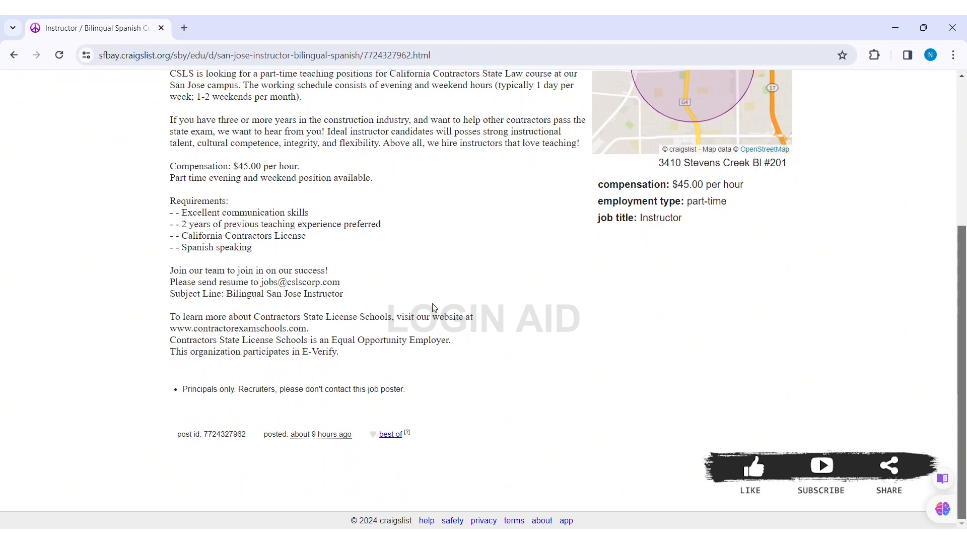
{"action": "mouse_move", "coordinate": [239, 230]}
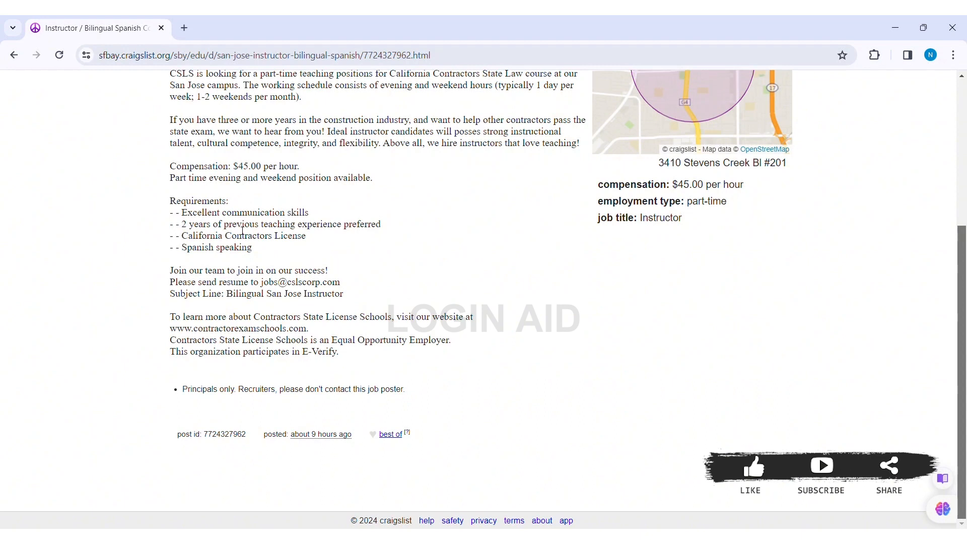
{"action": "mouse_move", "coordinate": [226, 264]}
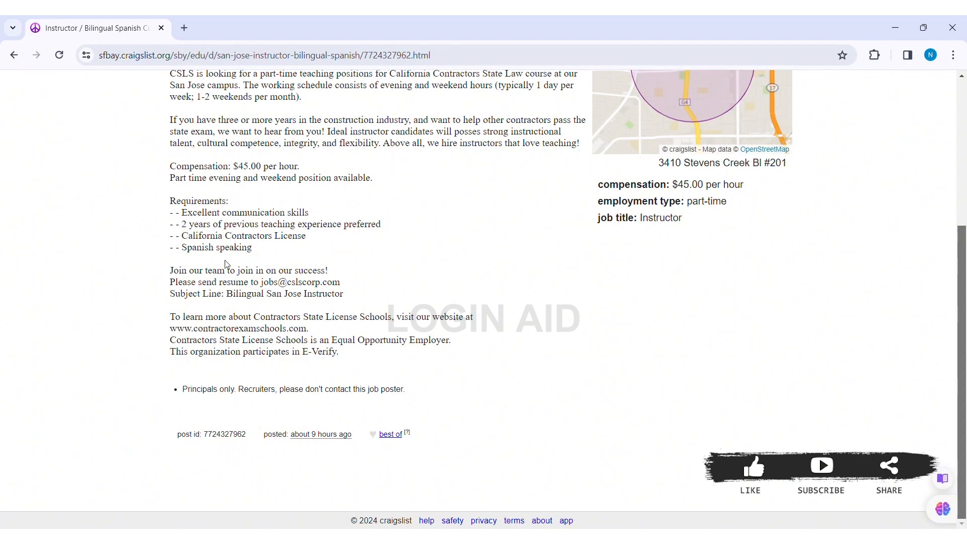
{"action": "mouse_move", "coordinate": [229, 319]}
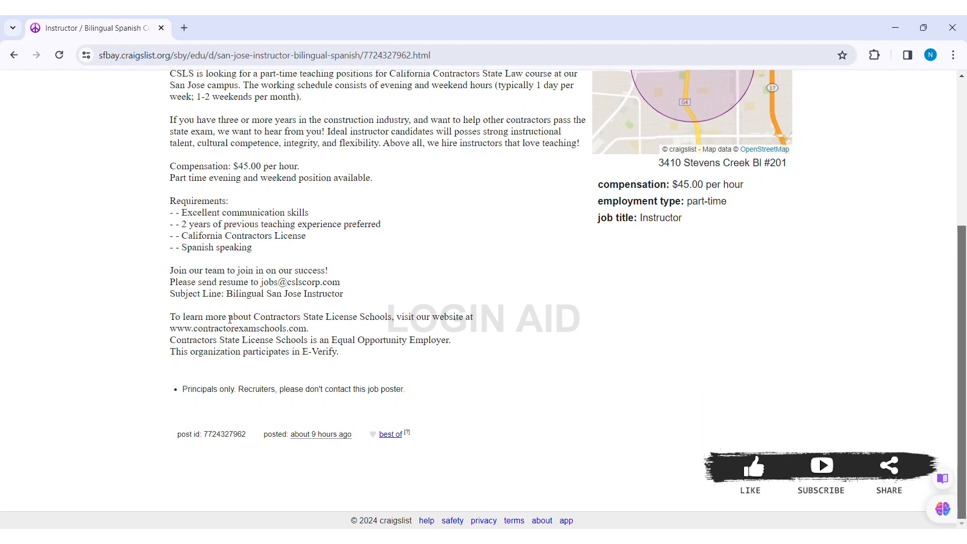
{"action": "mouse_move", "coordinate": [260, 379]}
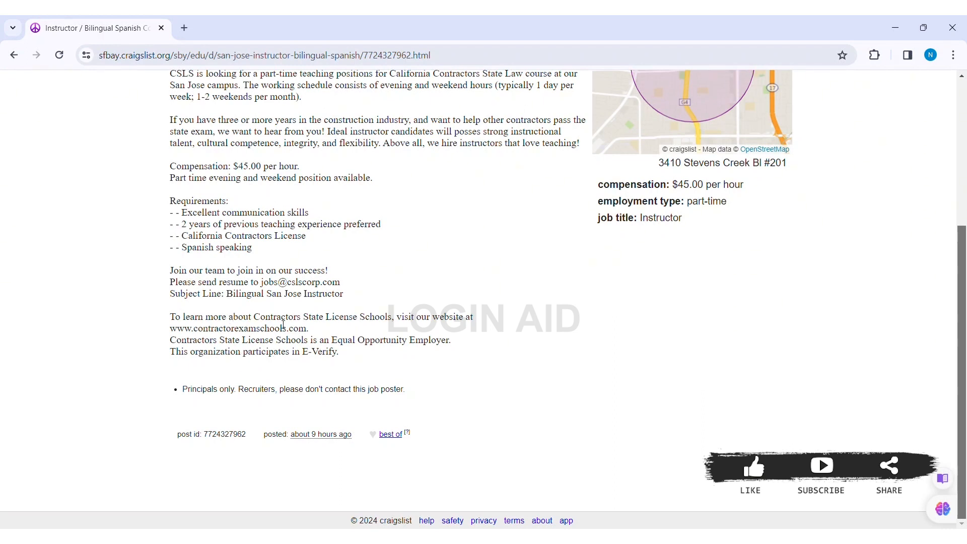
{"action": "mouse_move", "coordinate": [348, 281]}
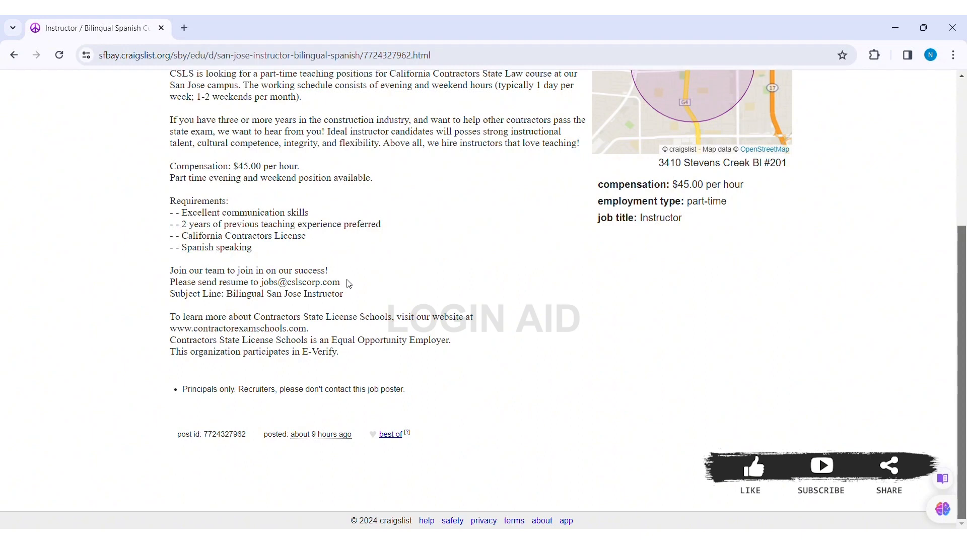
{"action": "mouse_move", "coordinate": [260, 379]}
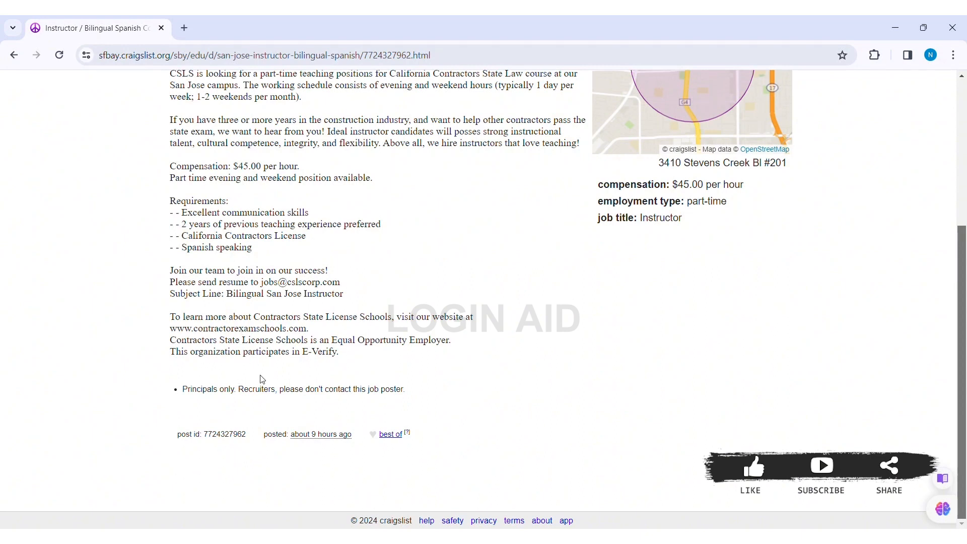
{"action": "mouse_move", "coordinate": [348, 283]}
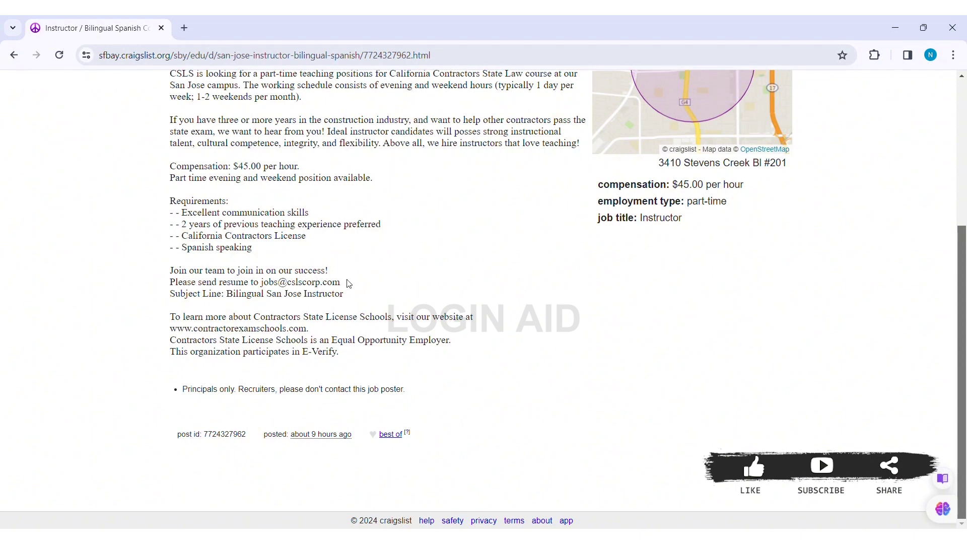
- Select just the email address after 'Please send resume to' in the posting text
{"action": "double_click", "coordinate": [299, 282]}
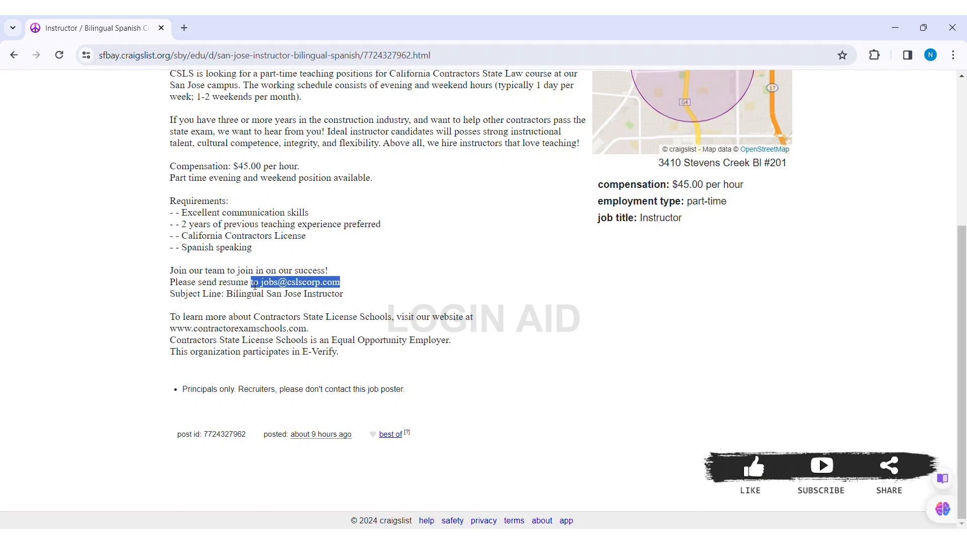
{"action": "left_click", "coordinate": [300, 282]}
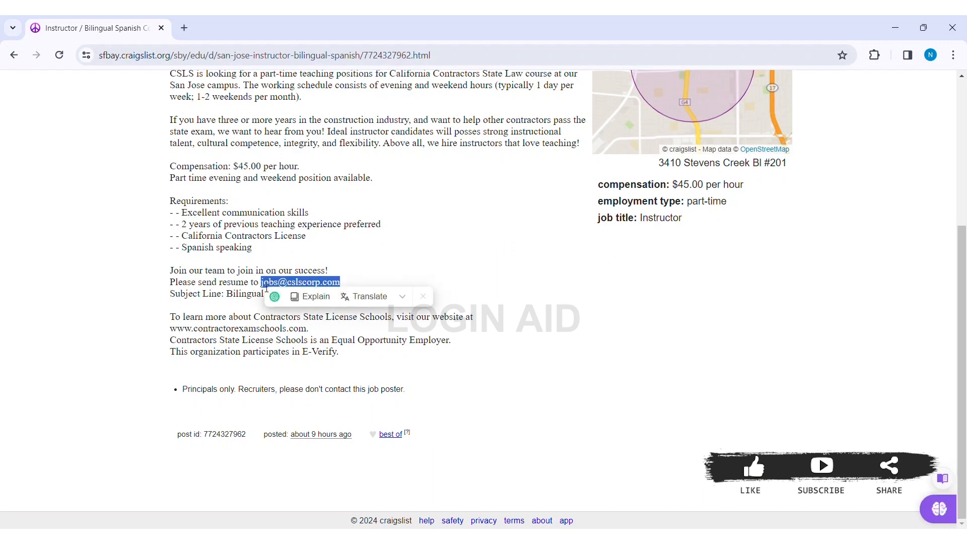
{"action": "mouse_move", "coordinate": [380, 252]}
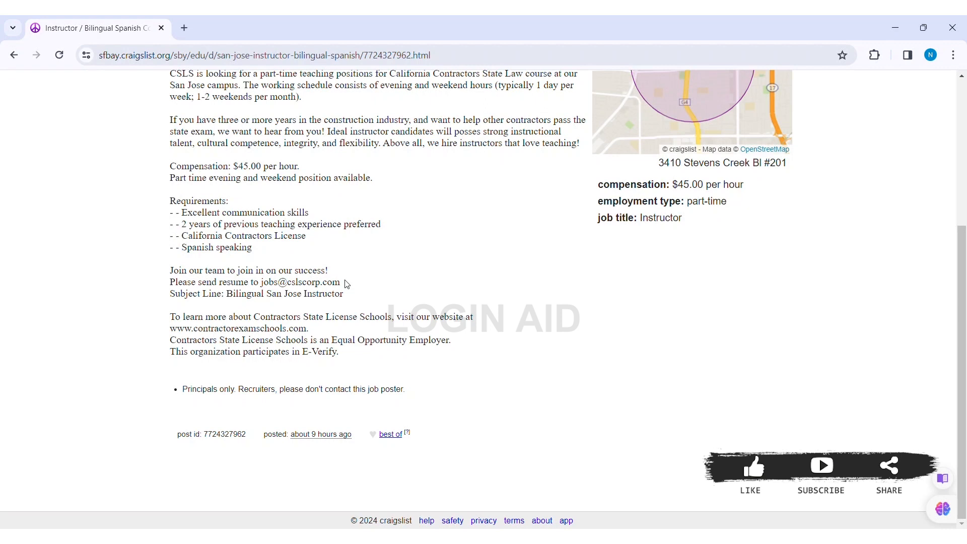
{"action": "mouse_move", "coordinate": [288, 336]}
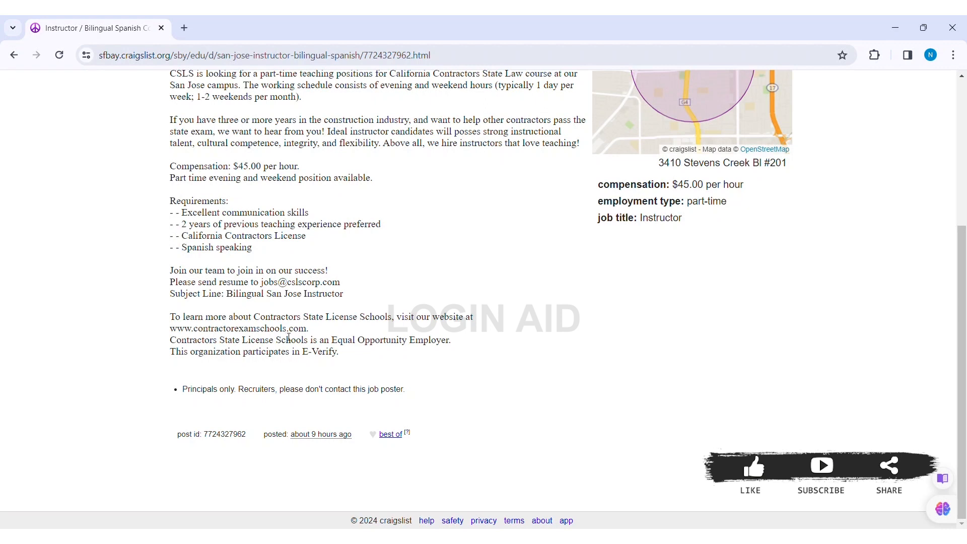
{"action": "mouse_move", "coordinate": [347, 294]}
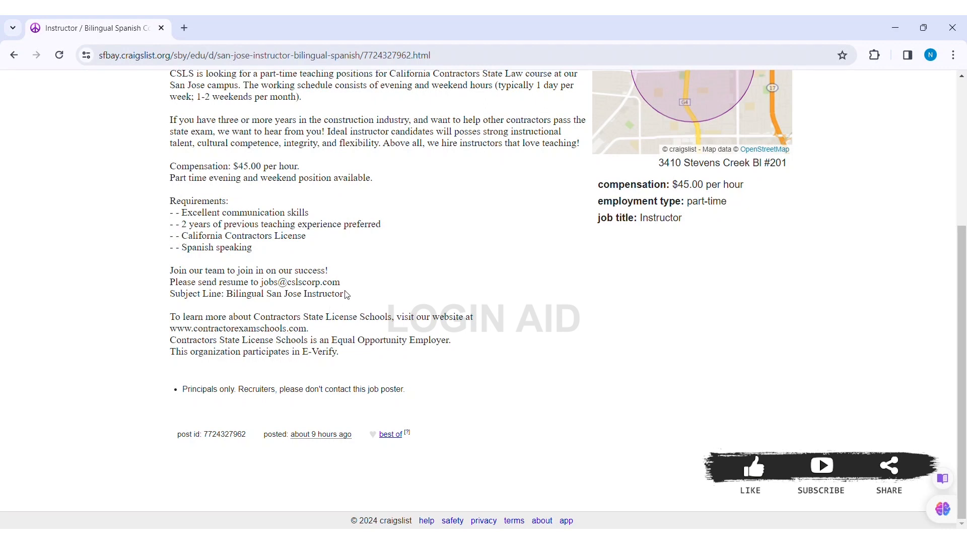